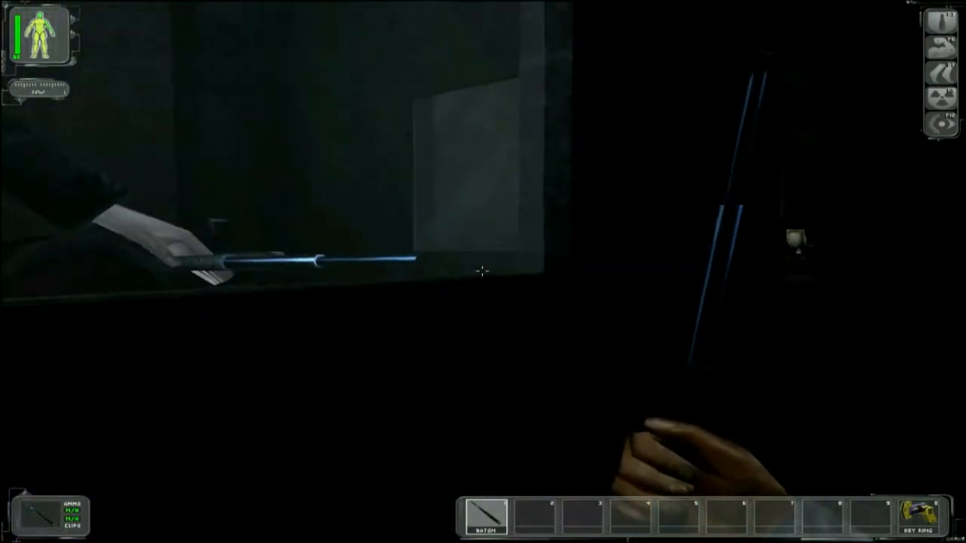
{"action": "mouse_move", "coordinate": [483, 271]}
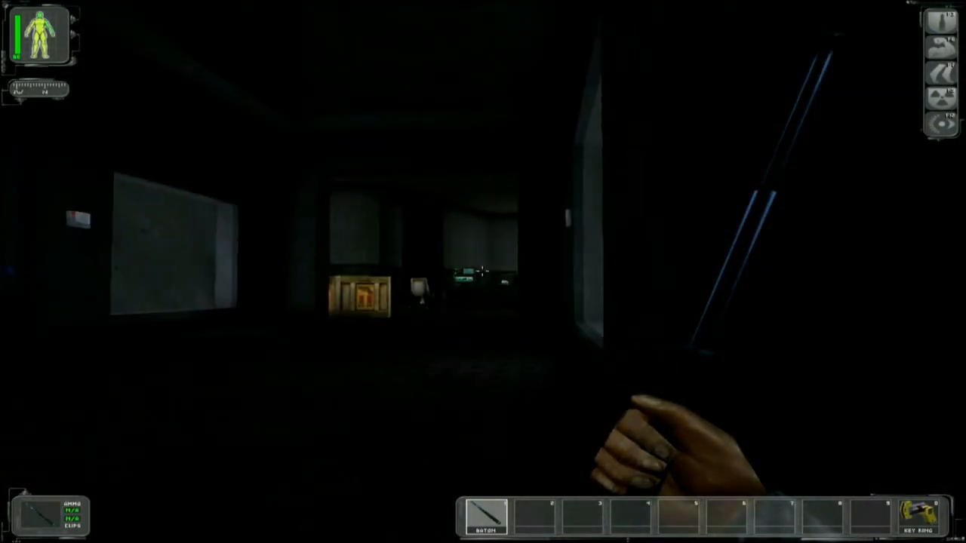
{"action": "mouse_move", "coordinate": [483, 271]}
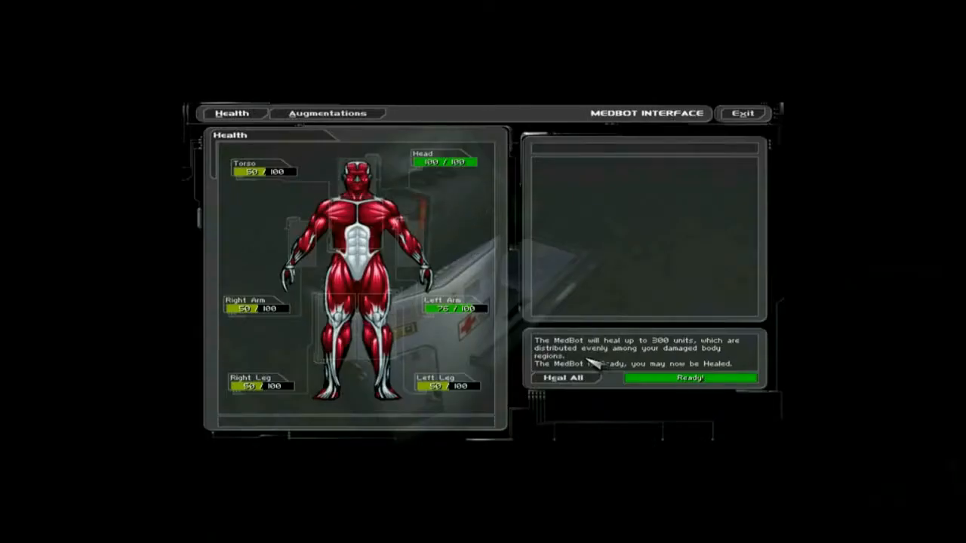
Have the MedBot heal the damaged torso, arms and legs with Heal All
{"action": "left_click", "coordinate": [562, 377]}
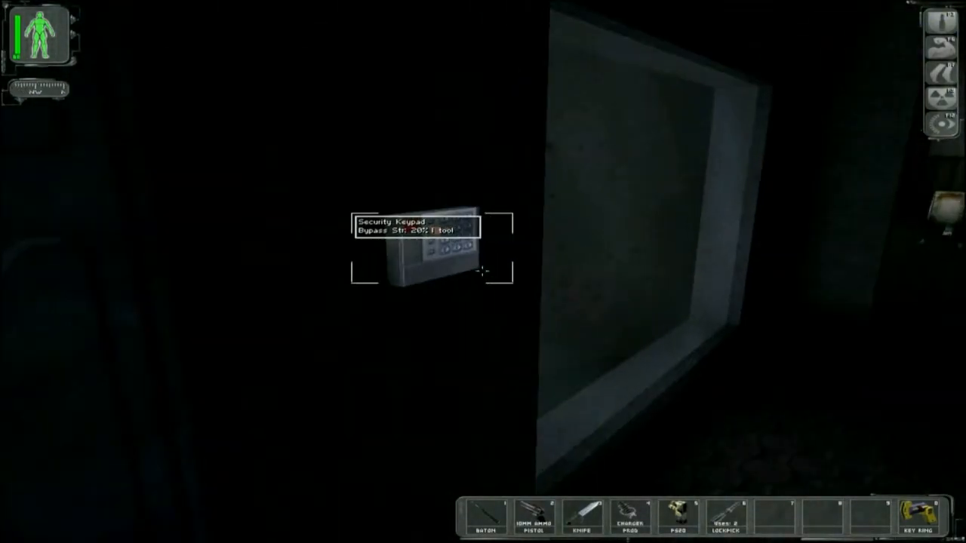
Interact with the security keypad beside the door
{"action": "left_click", "coordinate": [423, 249]}
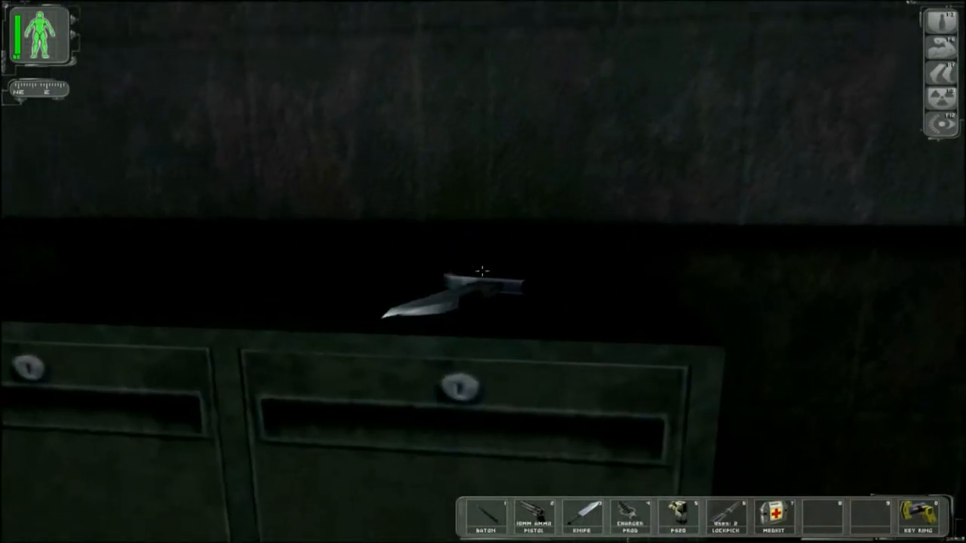
Lockpick the cabinet drawers and take the multitool inside
{"action": "left_click", "coordinate": [483, 294]}
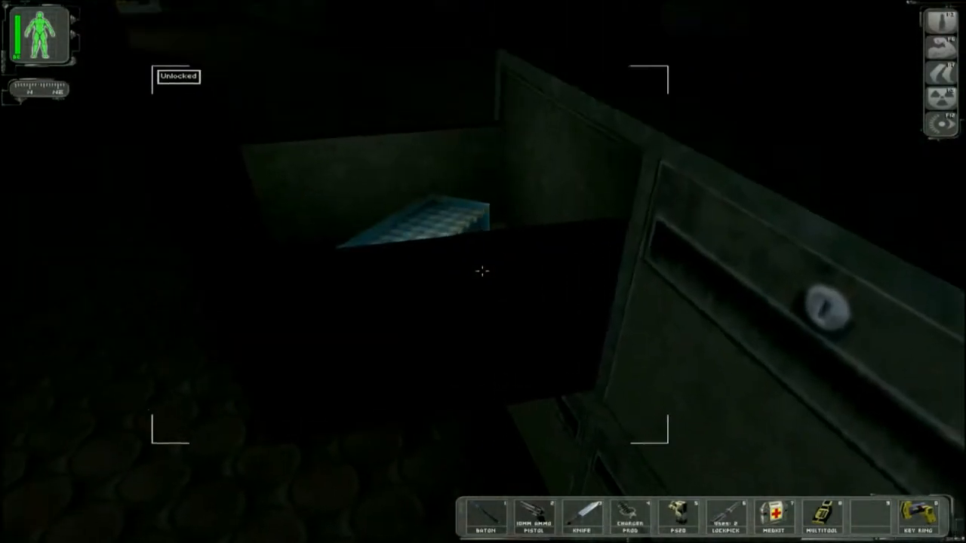
{"action": "left_click", "coordinate": [415, 219]}
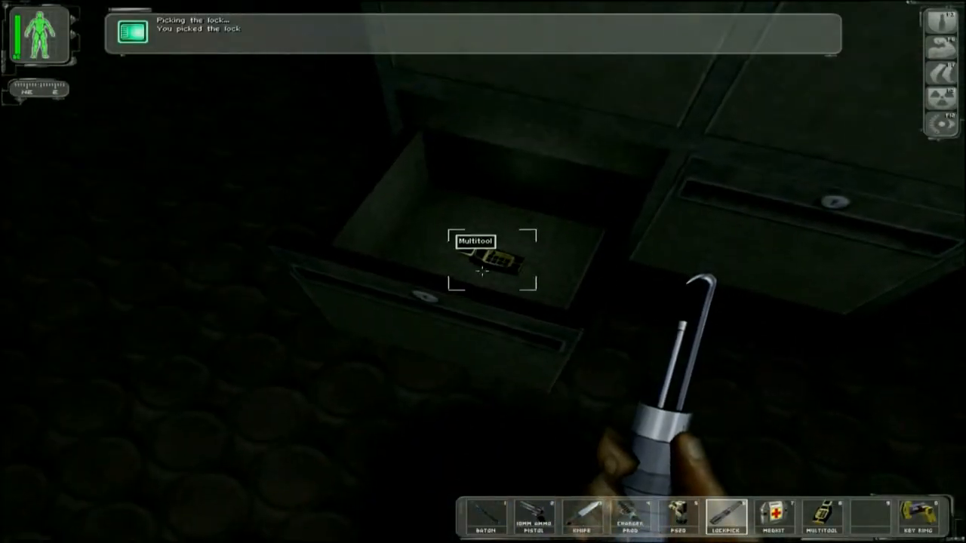
{"action": "left_click", "coordinate": [483, 264]}
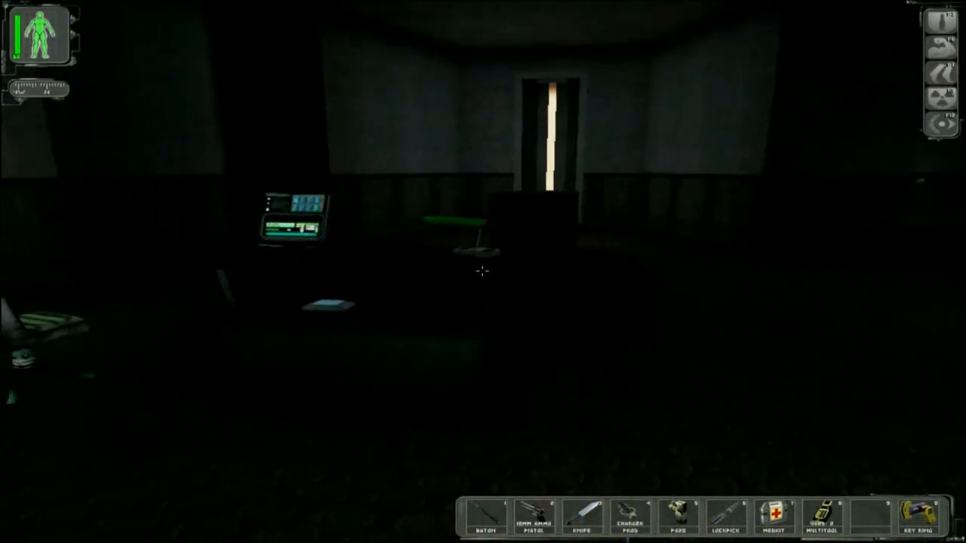
{"action": "mouse_move", "coordinate": [483, 271]}
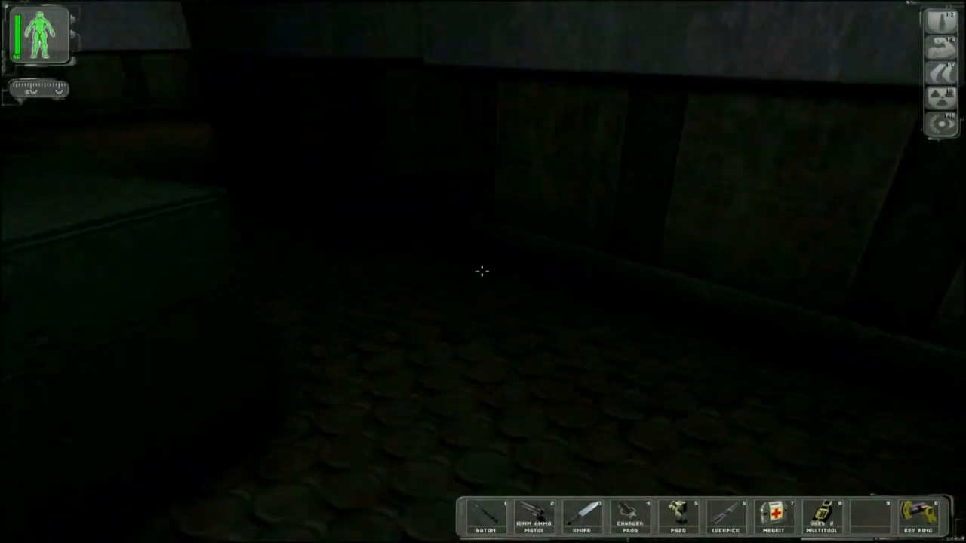
{"action": "mouse_move", "coordinate": [483, 272]}
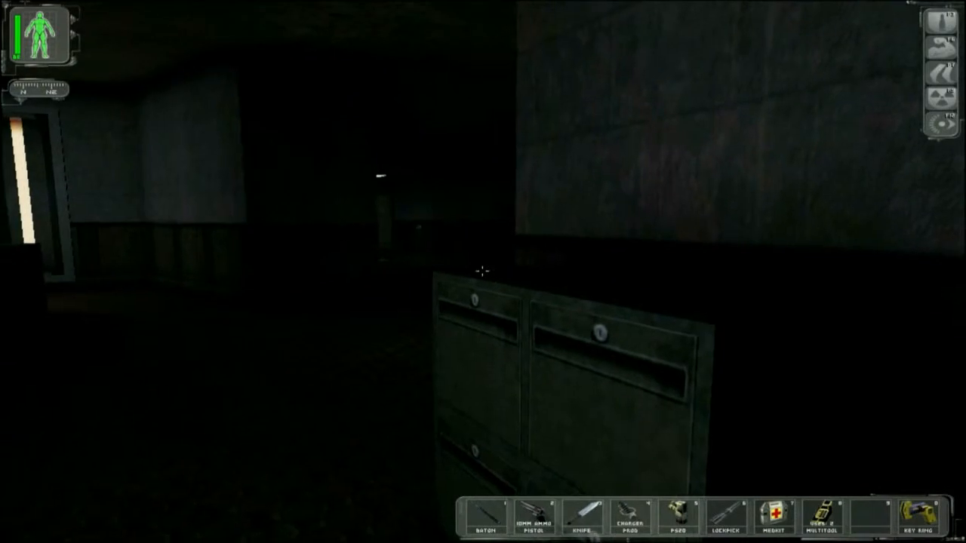
{"action": "mouse_move", "coordinate": [302, 272]}
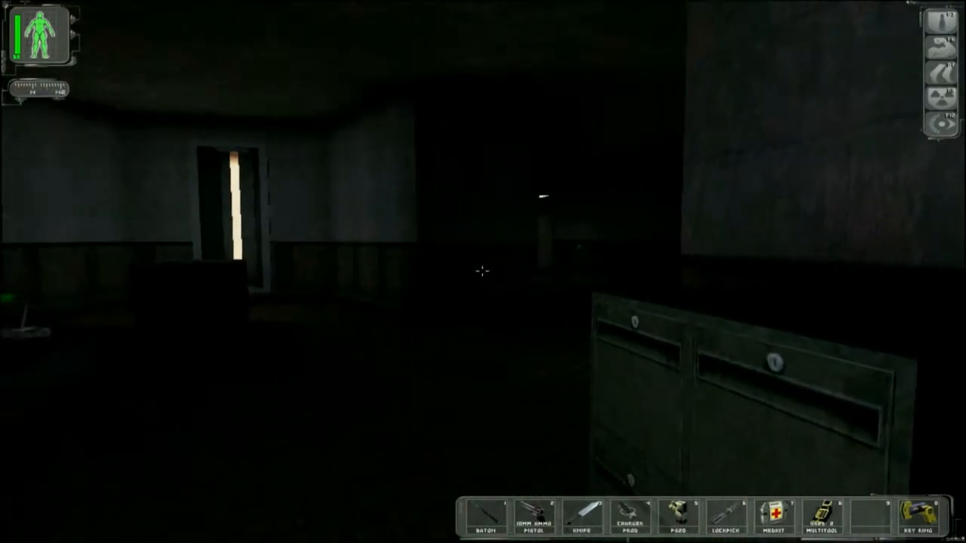
{"action": "mouse_move", "coordinate": [483, 271]}
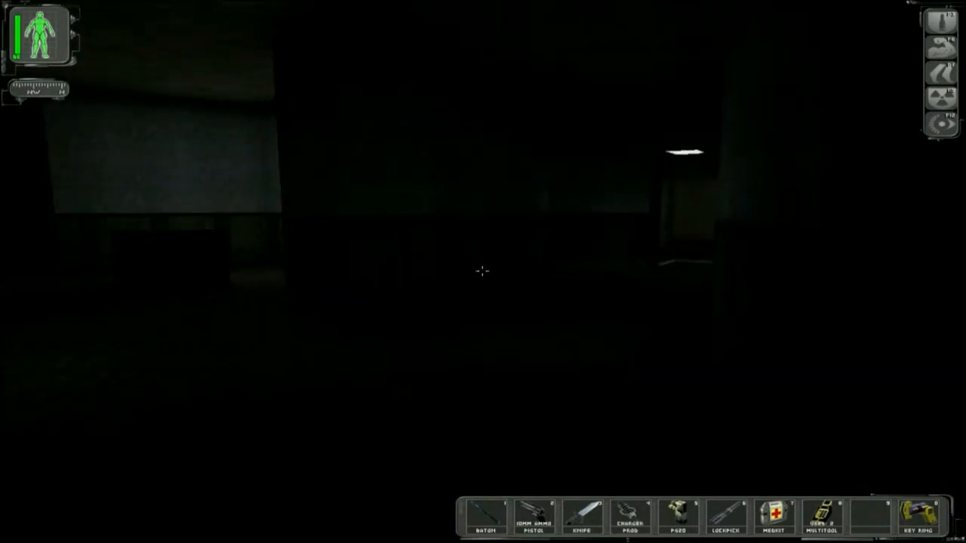
{"action": "mouse_move", "coordinate": [483, 271]}
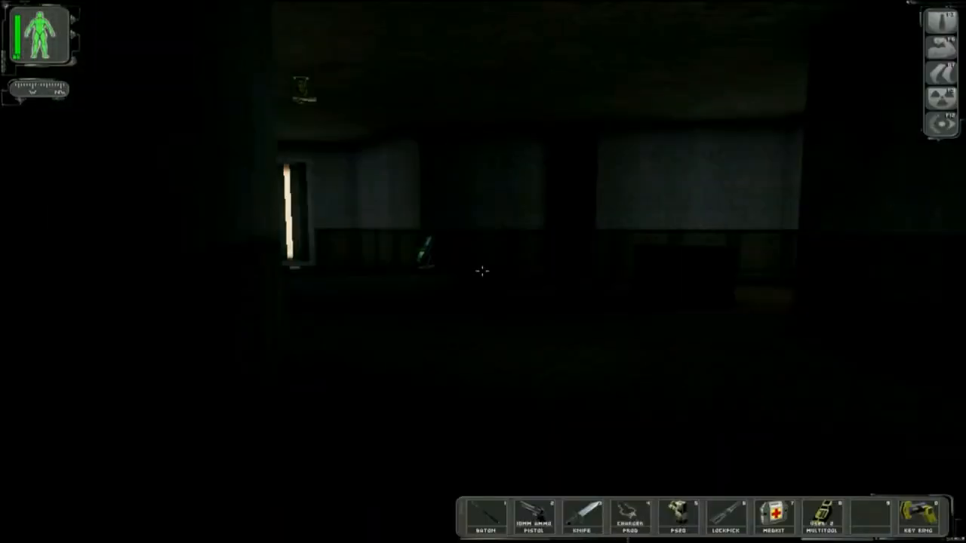
{"action": "mouse_move", "coordinate": [483, 272]}
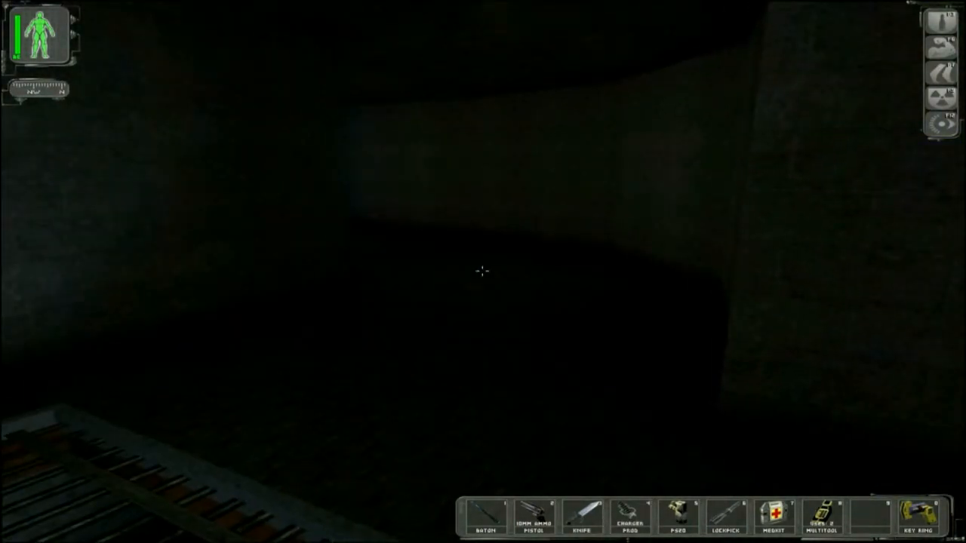
Bring up the inventory screen after sneaking through the dark offices
{"action": "key", "text": "i"}
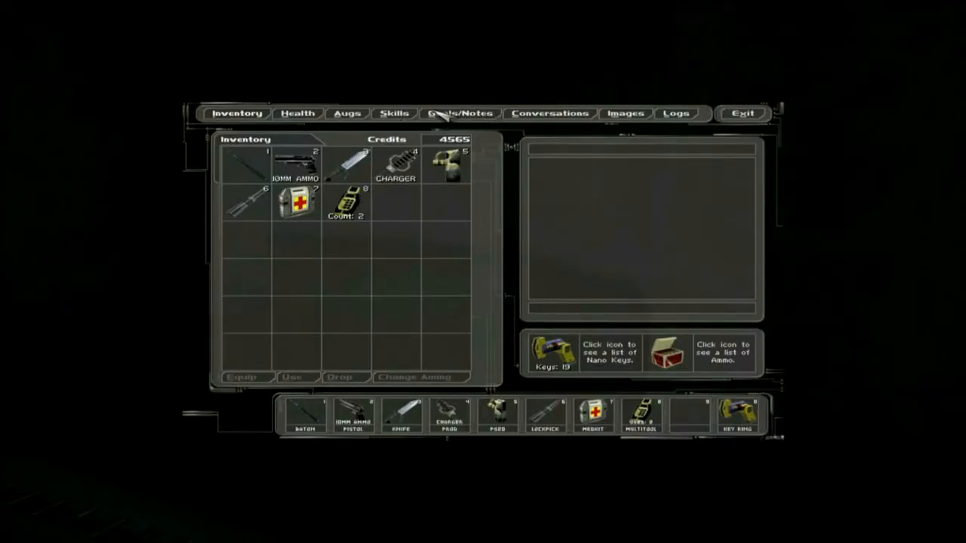
View goals and notes, then the MJ12 Lab Facility map, and return to play
{"action": "left_click", "coordinate": [459, 113]}
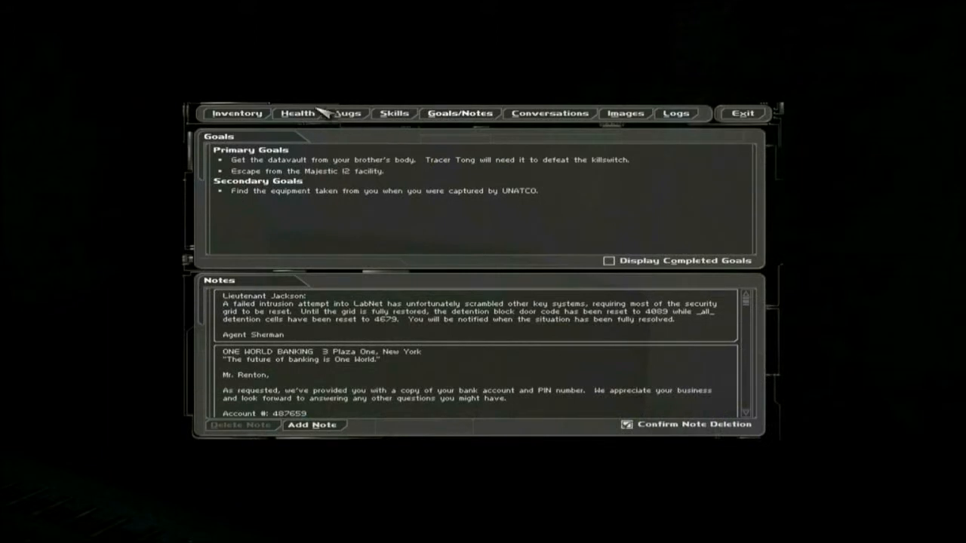
{"action": "left_click", "coordinate": [236, 113]}
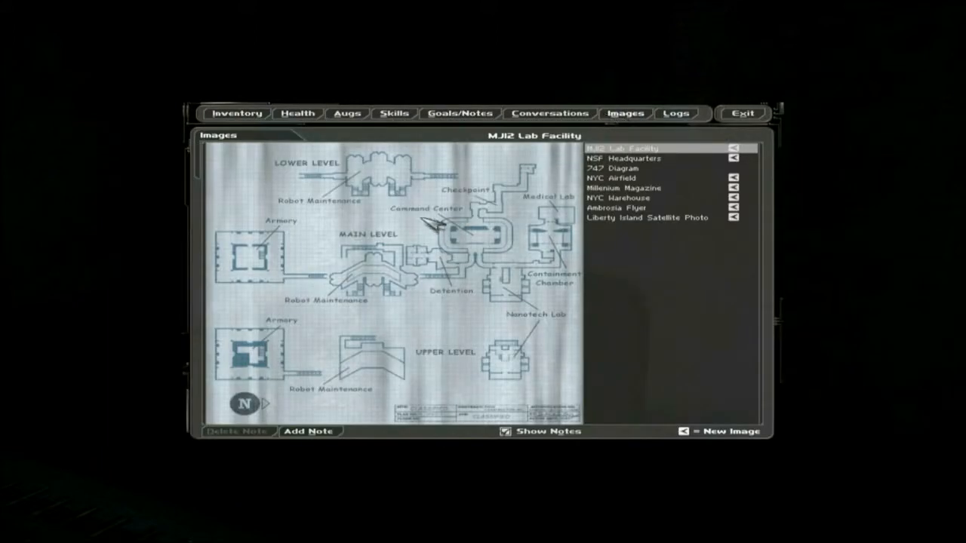
{"action": "mouse_move", "coordinate": [494, 257]}
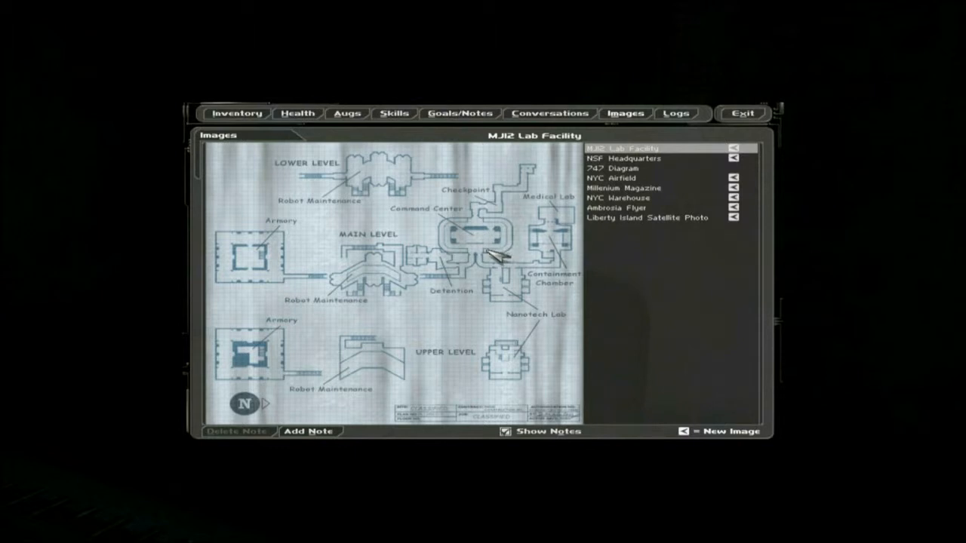
{"action": "mouse_move", "coordinate": [442, 287]}
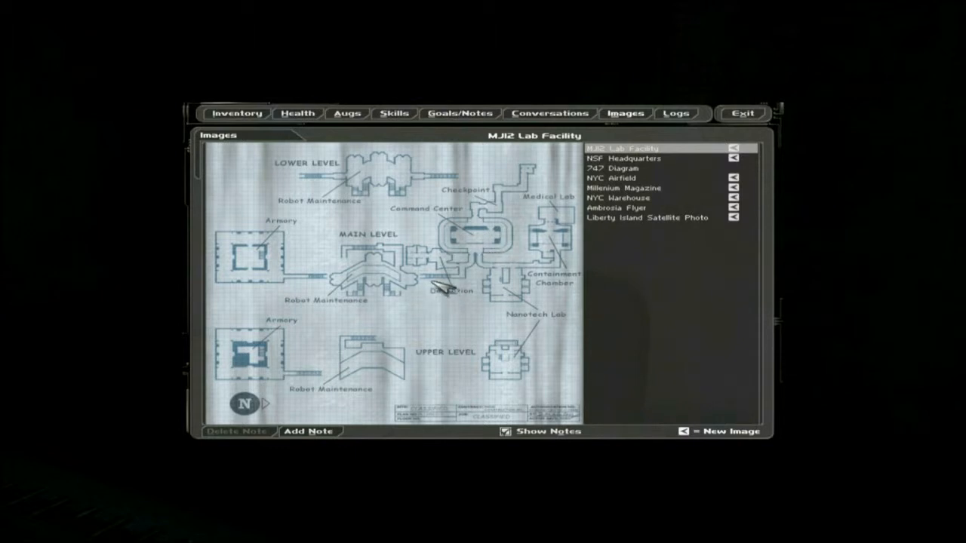
{"action": "mouse_move", "coordinate": [407, 299]}
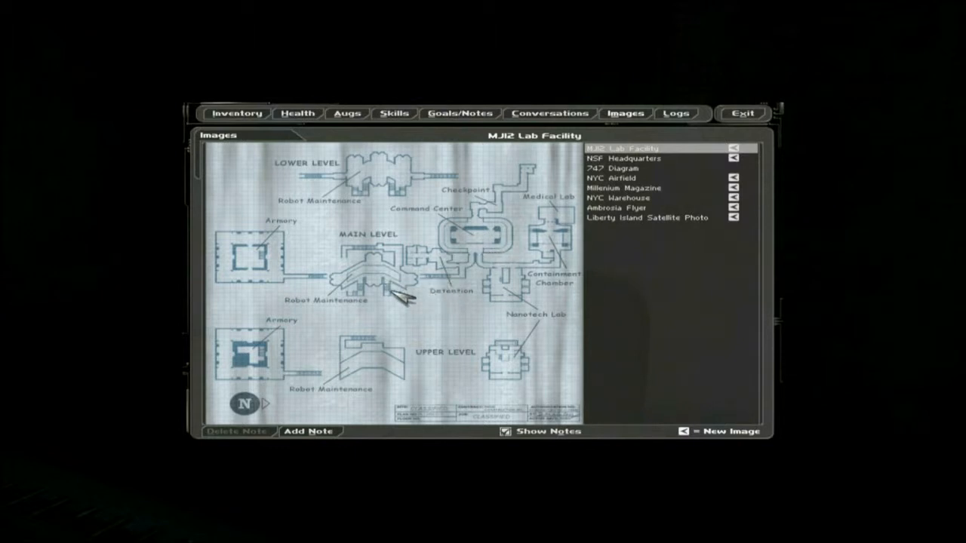
{"action": "mouse_move", "coordinate": [453, 294]}
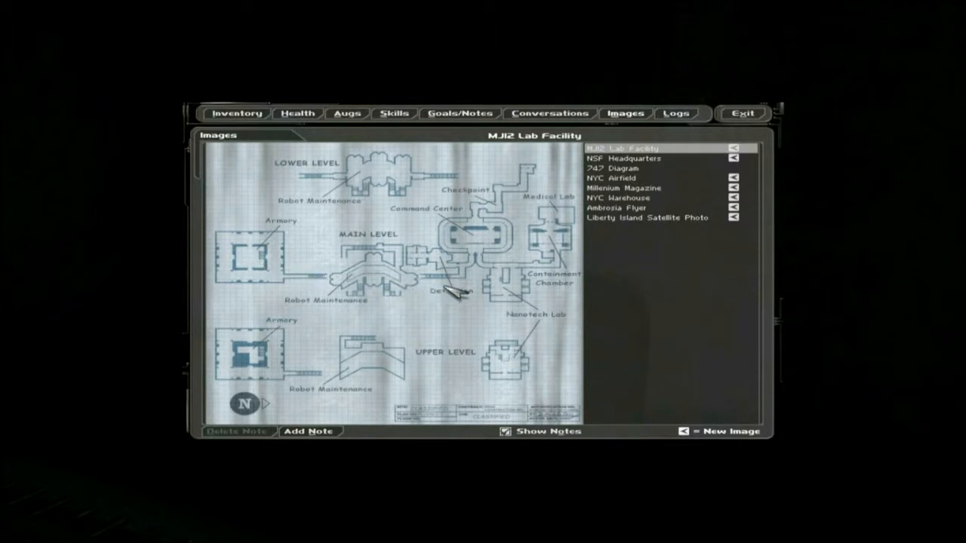
{"action": "mouse_move", "coordinate": [528, 185]}
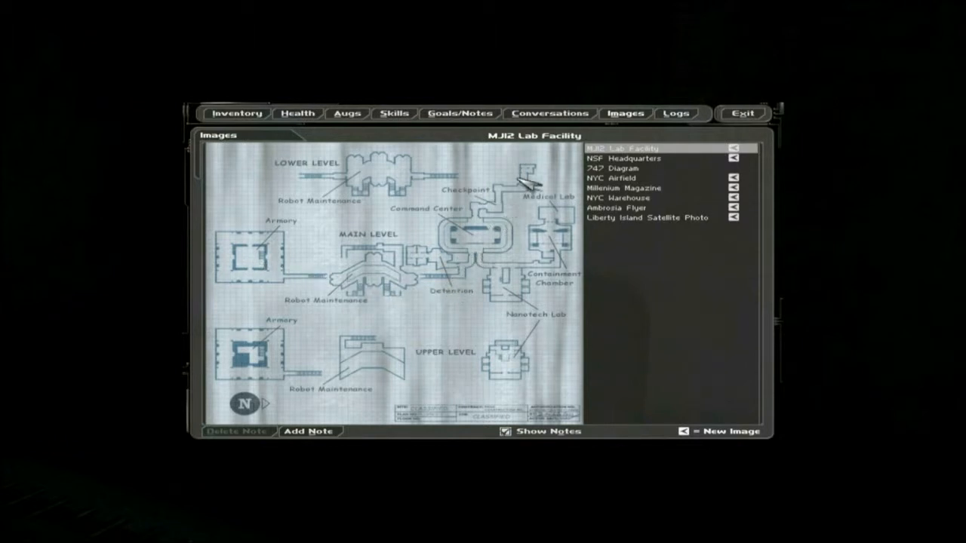
{"action": "mouse_move", "coordinate": [513, 207]}
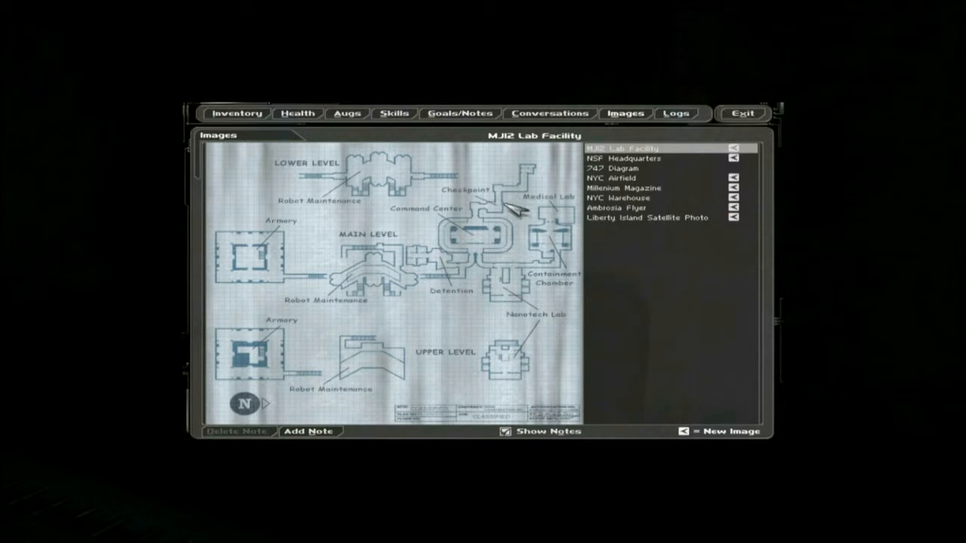
{"action": "mouse_move", "coordinate": [506, 215]}
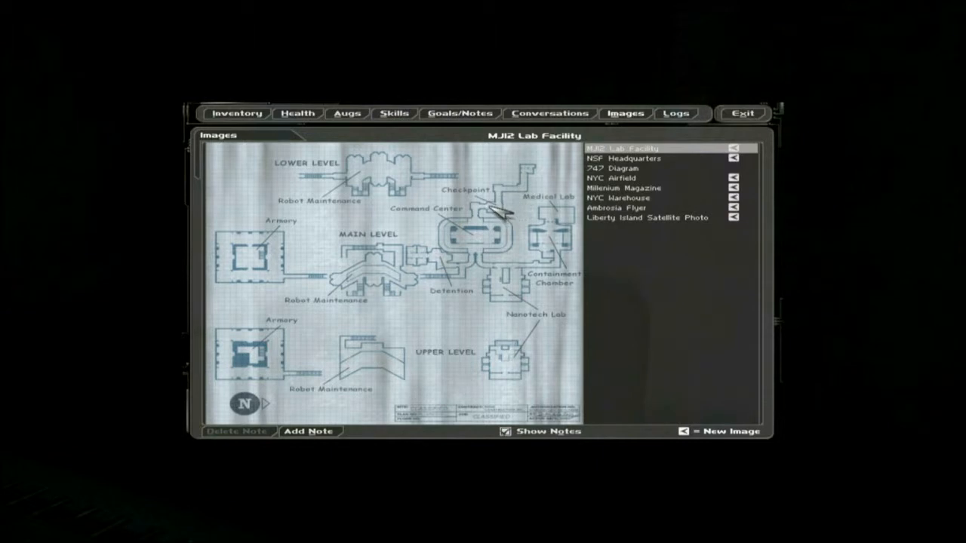
{"action": "mouse_move", "coordinate": [543, 396]}
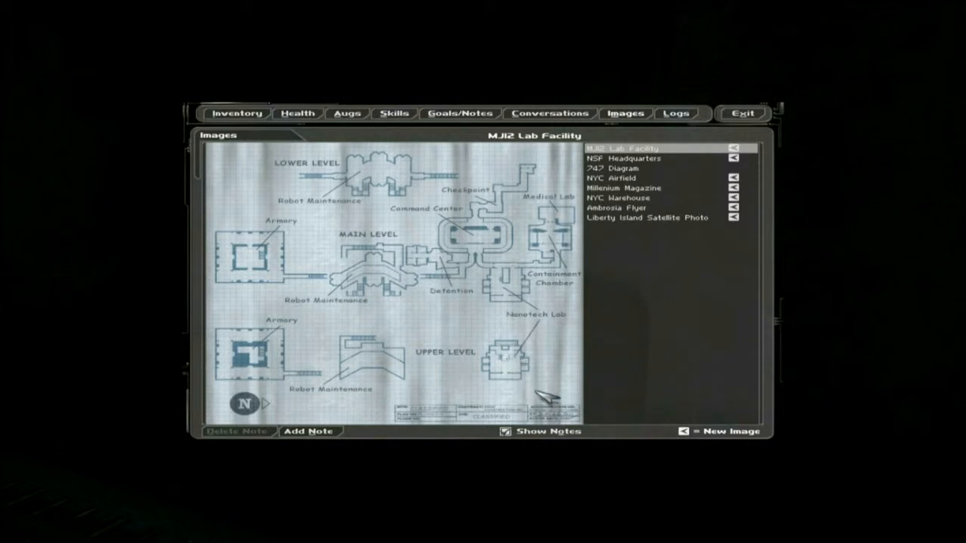
{"action": "mouse_move", "coordinate": [355, 385]}
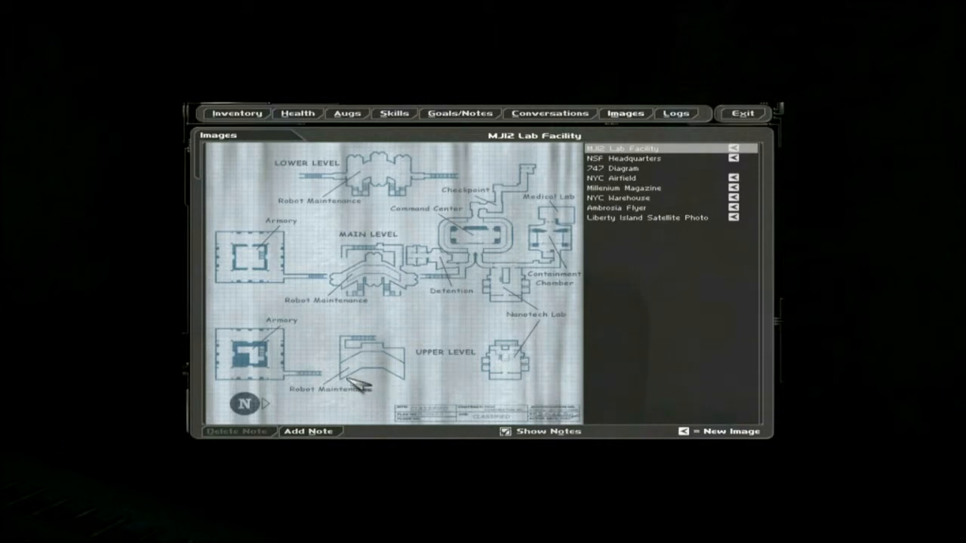
{"action": "mouse_move", "coordinate": [499, 445]}
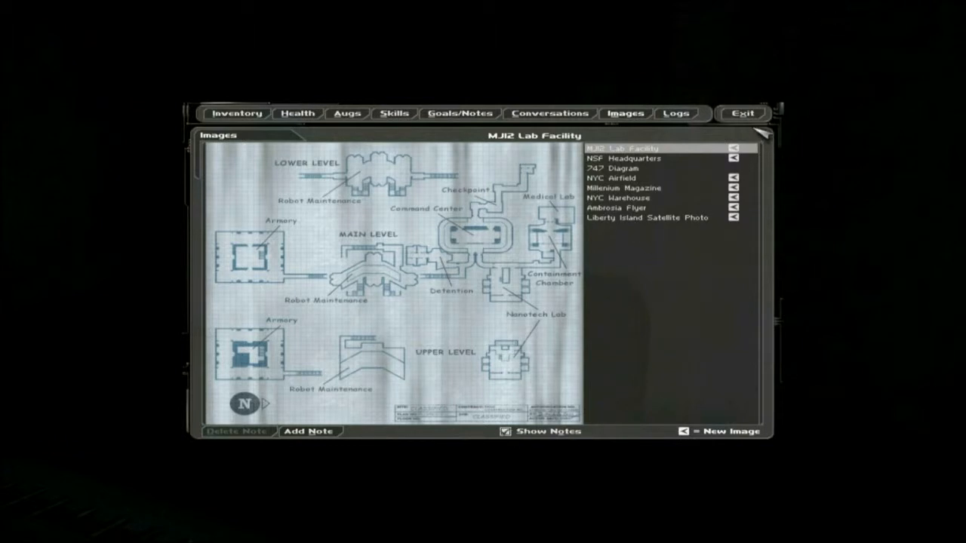
{"action": "left_click", "coordinate": [743, 113]}
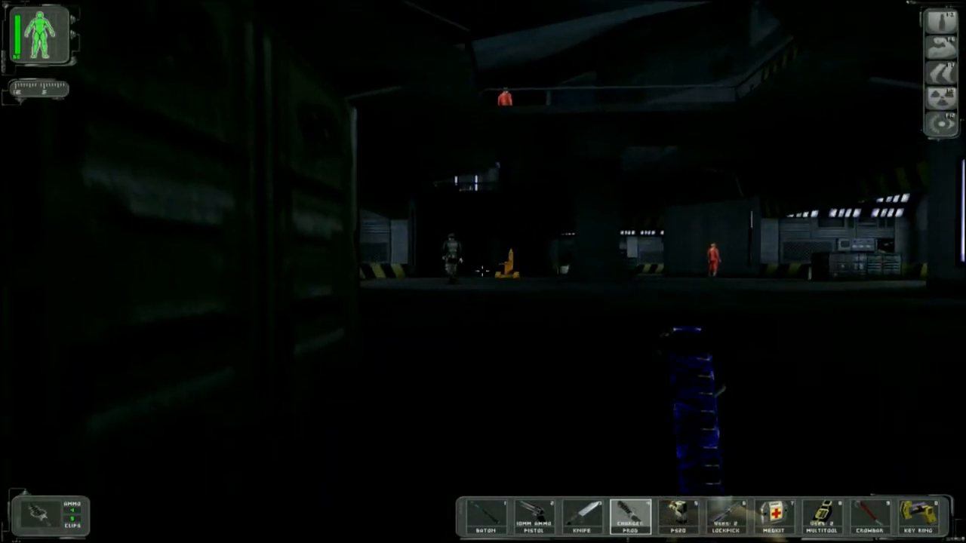
{"action": "mouse_move", "coordinate": [483, 271]}
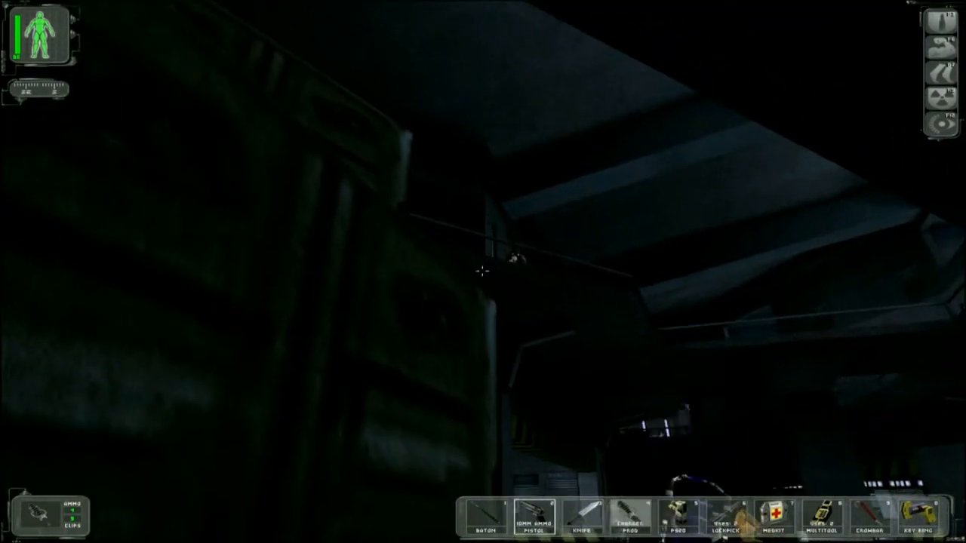
{"action": "mouse_move", "coordinate": [483, 272]}
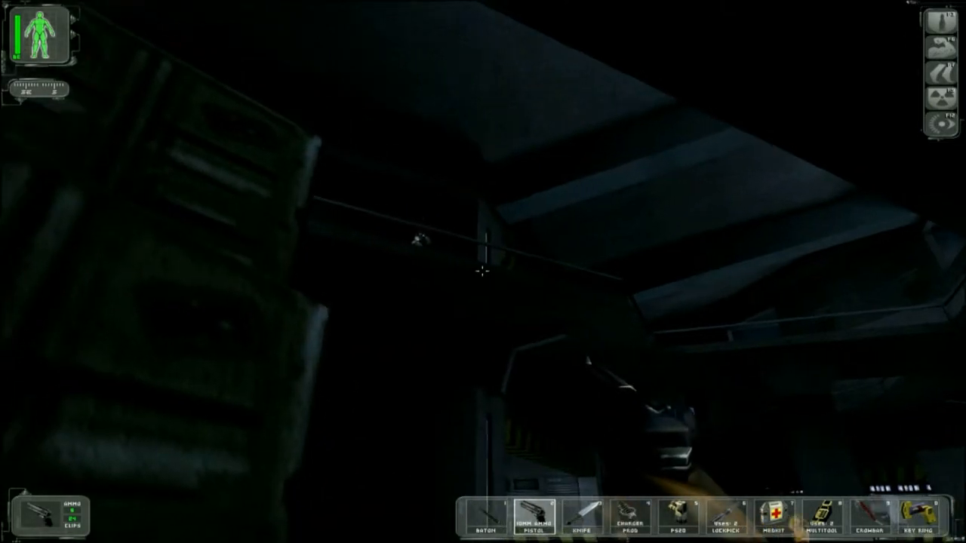
{"action": "mouse_move", "coordinate": [483, 272]}
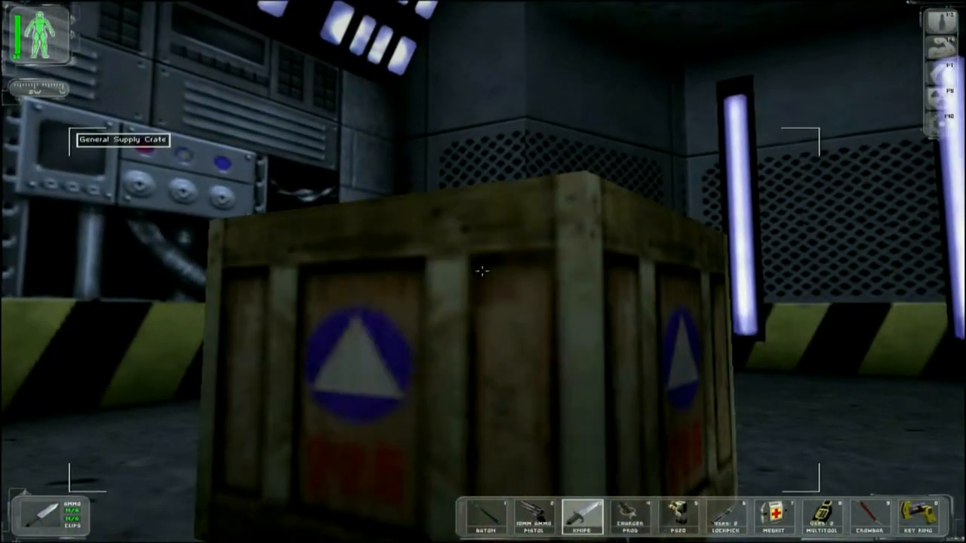
Creep past the cargo containers to the doorway overlooking the lit lab floor
{"action": "left_click", "coordinate": [483, 271]}
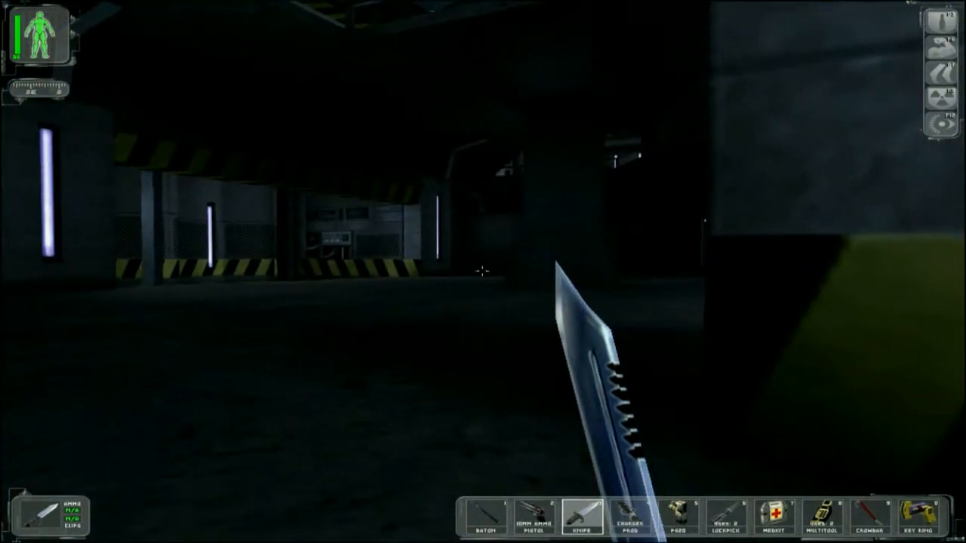
{"action": "mouse_move", "coordinate": [483, 272]}
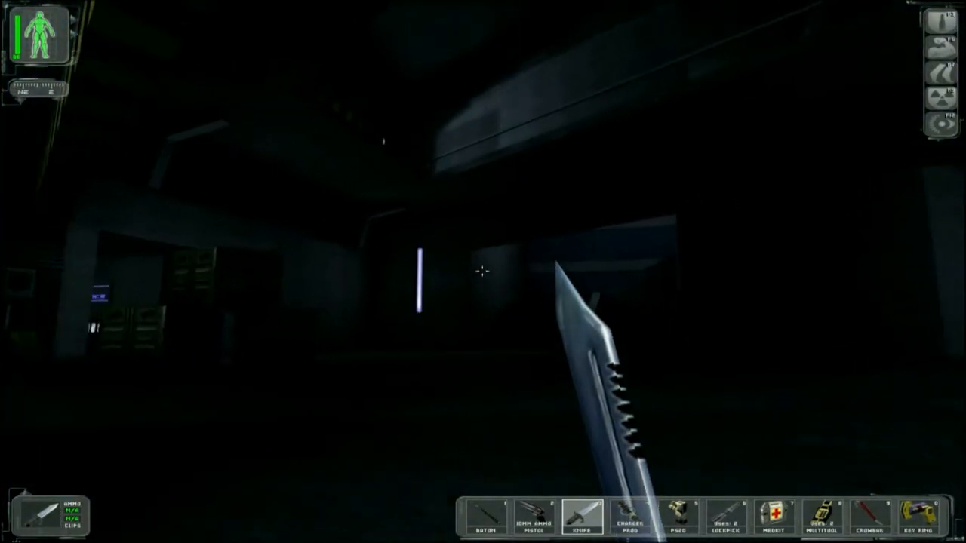
{"action": "mouse_move", "coordinate": [483, 272]}
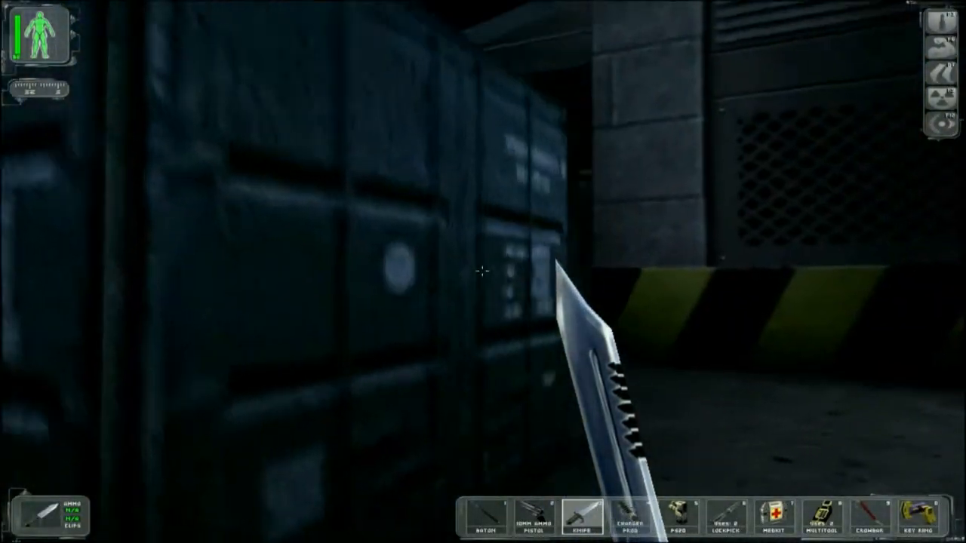
{"action": "mouse_move", "coordinate": [483, 272]}
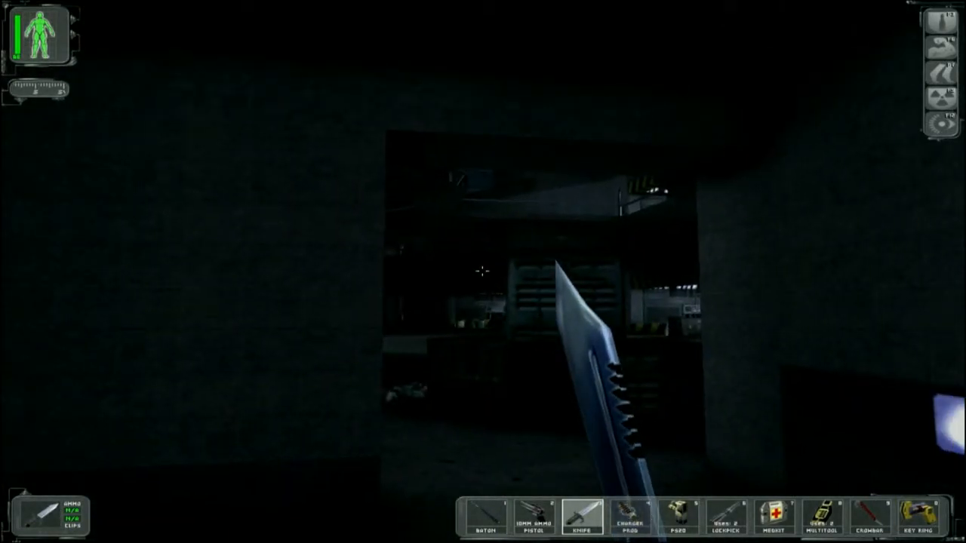
Equip the pistol, slip past the guard, then swap to the riot prod at the containers
{"action": "left_click", "coordinate": [532, 517]}
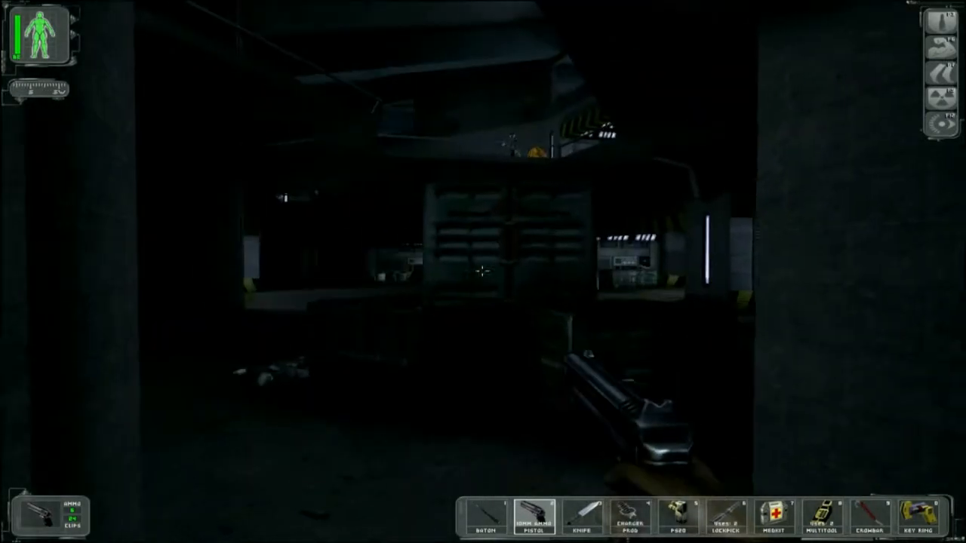
{"action": "mouse_move", "coordinate": [483, 271]}
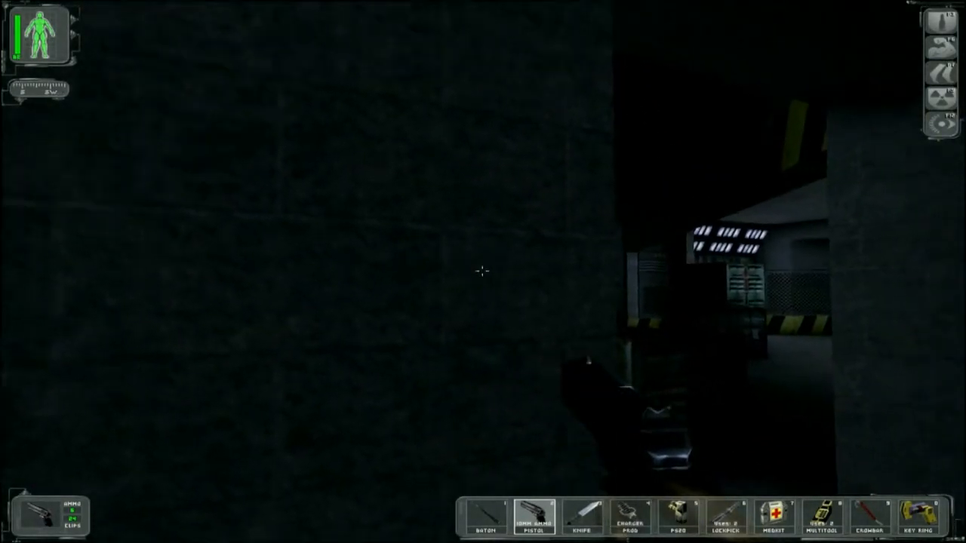
{"action": "mouse_move", "coordinate": [483, 272]}
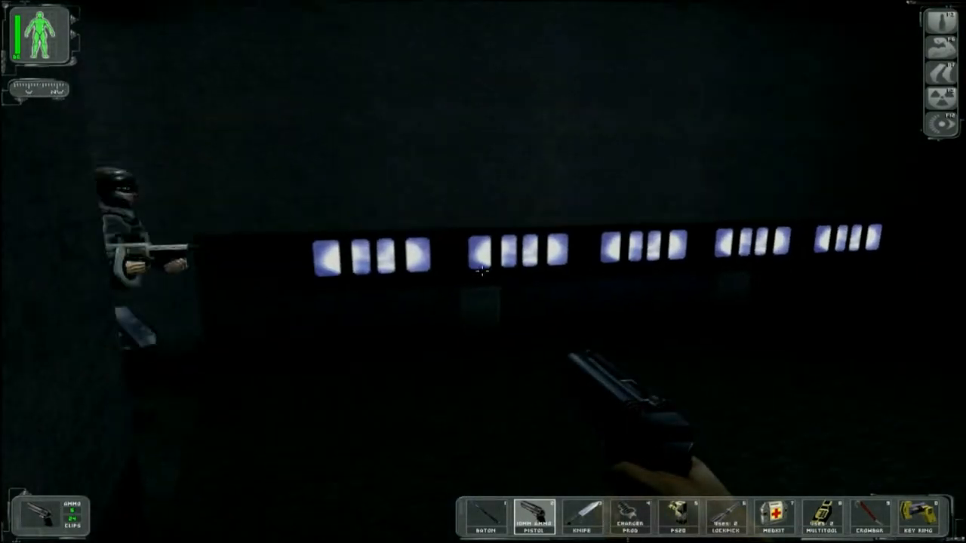
{"action": "key", "text": "Escape"}
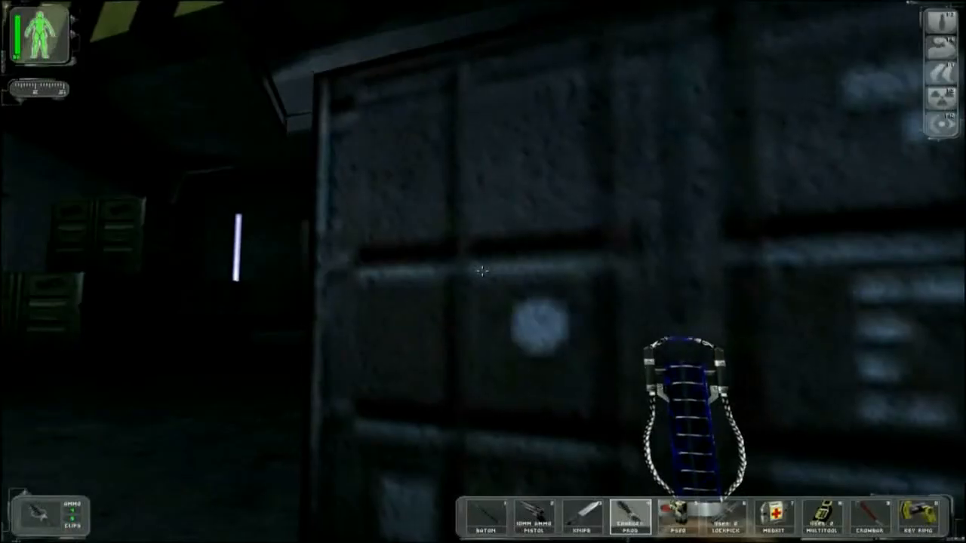
{"action": "mouse_move", "coordinate": [483, 272]}
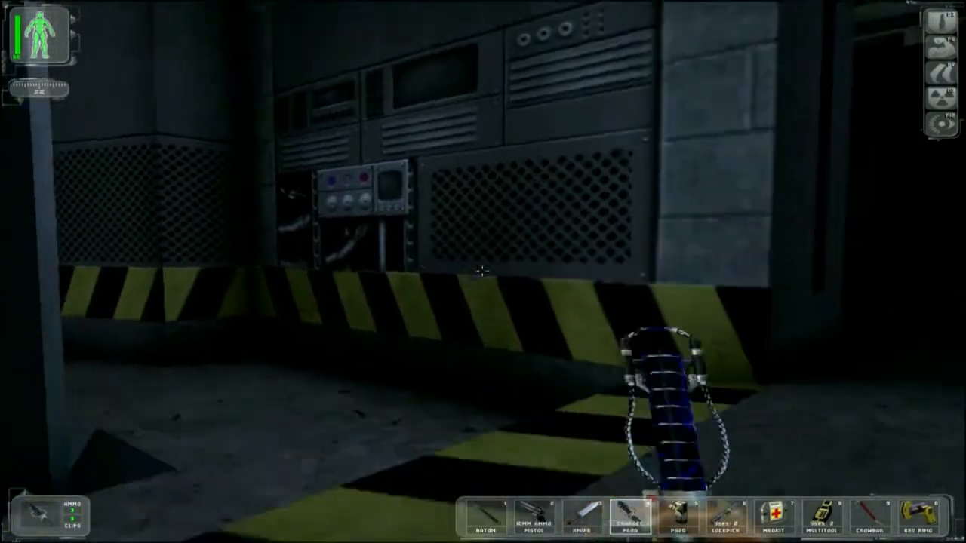
{"action": "mouse_move", "coordinate": [483, 271]}
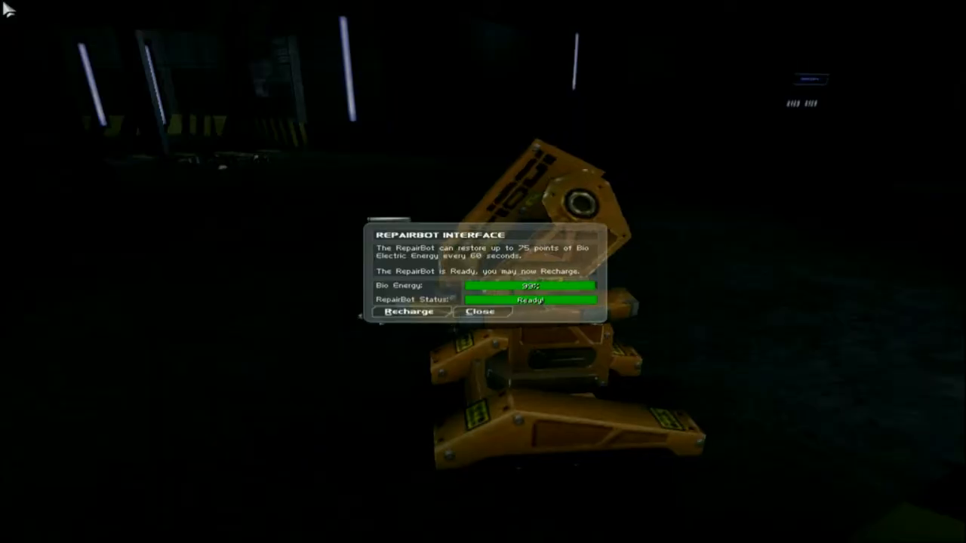
{"action": "left_click", "coordinate": [481, 312]}
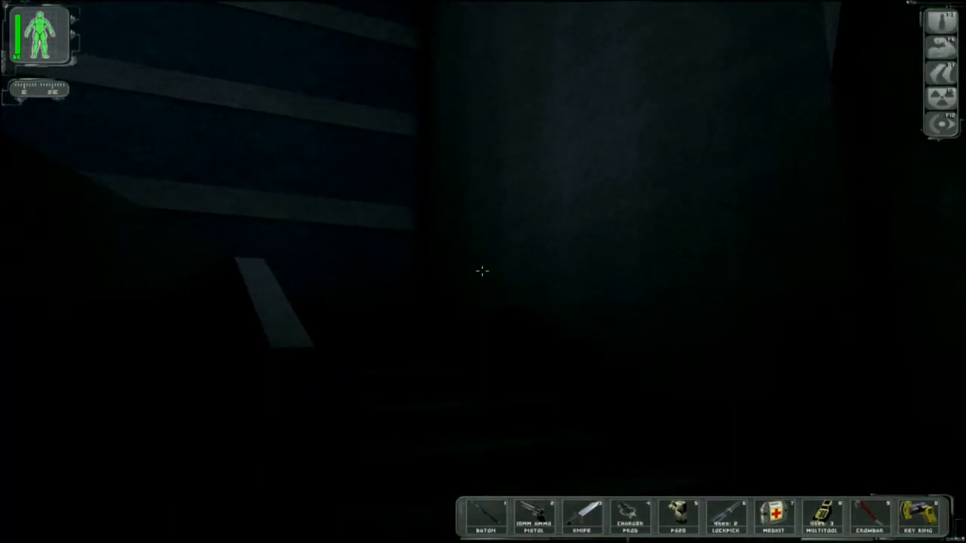
{"action": "mouse_move", "coordinate": [483, 272]}
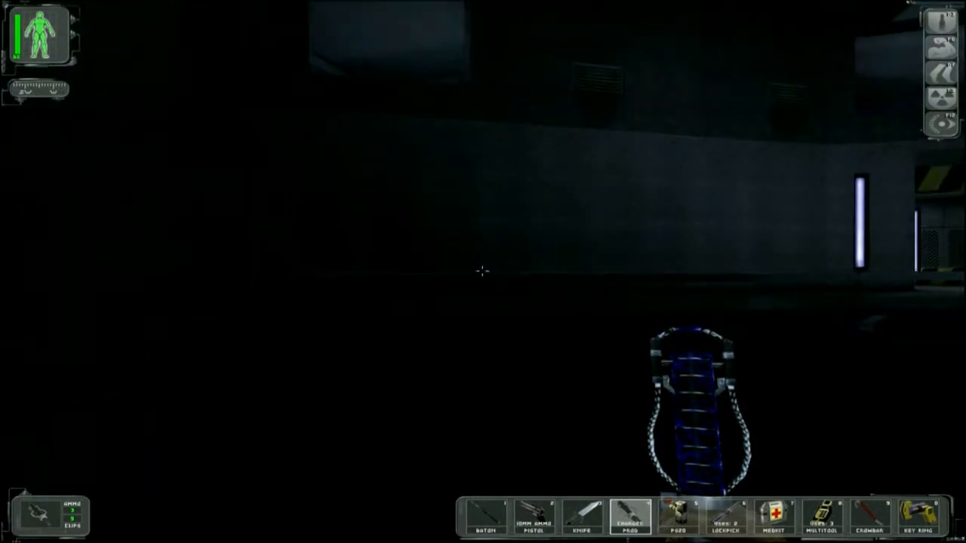
{"action": "mouse_move", "coordinate": [483, 272]}
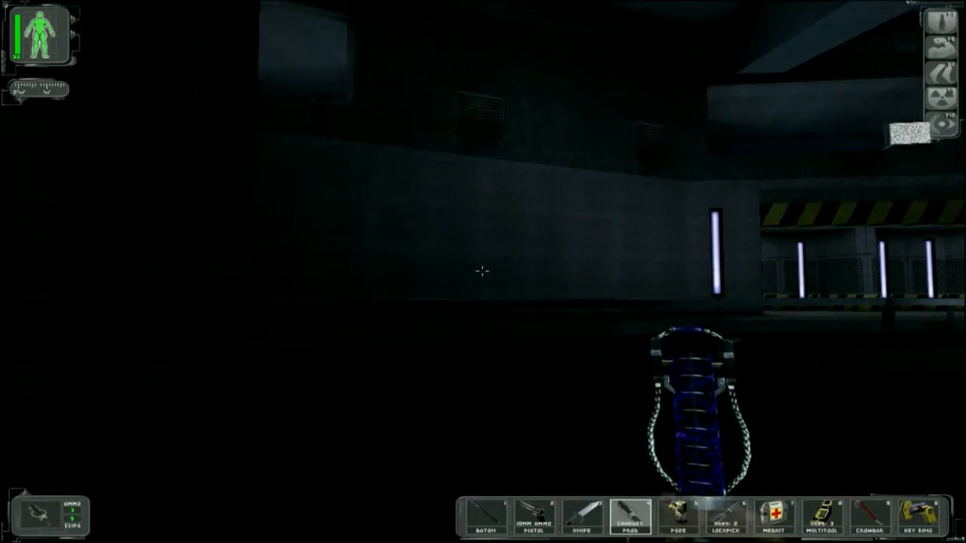
{"action": "mouse_move", "coordinate": [482, 271]}
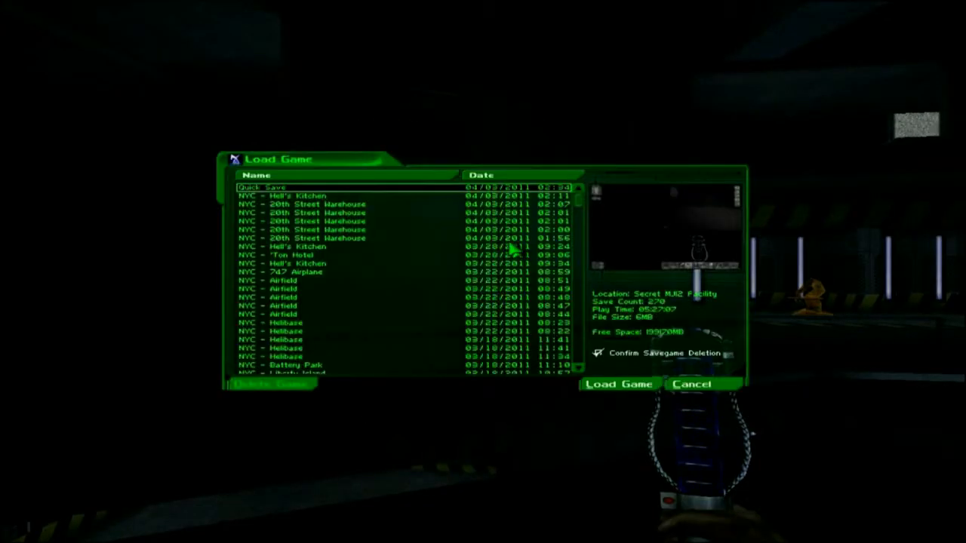
Load the quick save, visit the main menu, and resume play facing the lit bay
{"action": "left_click", "coordinate": [617, 385]}
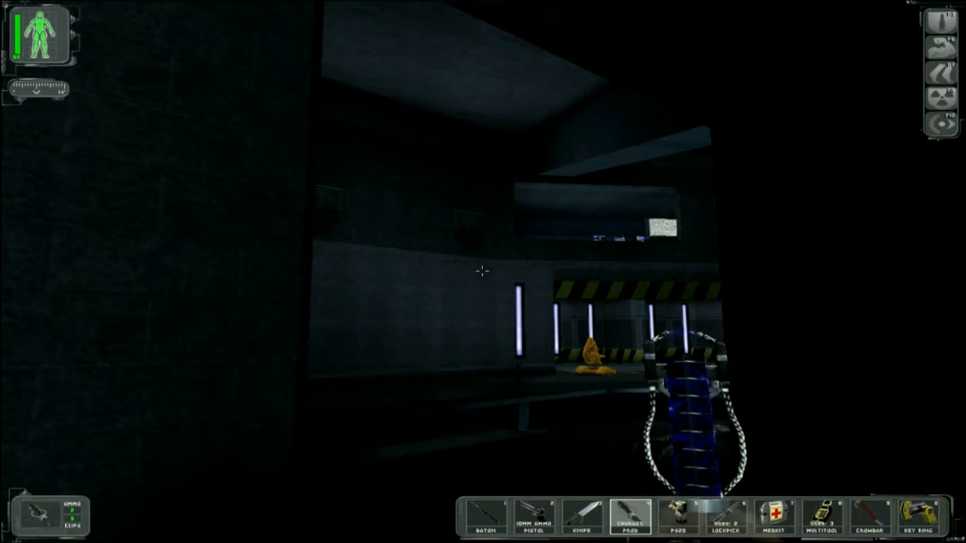
{"action": "key", "text": "Escape"}
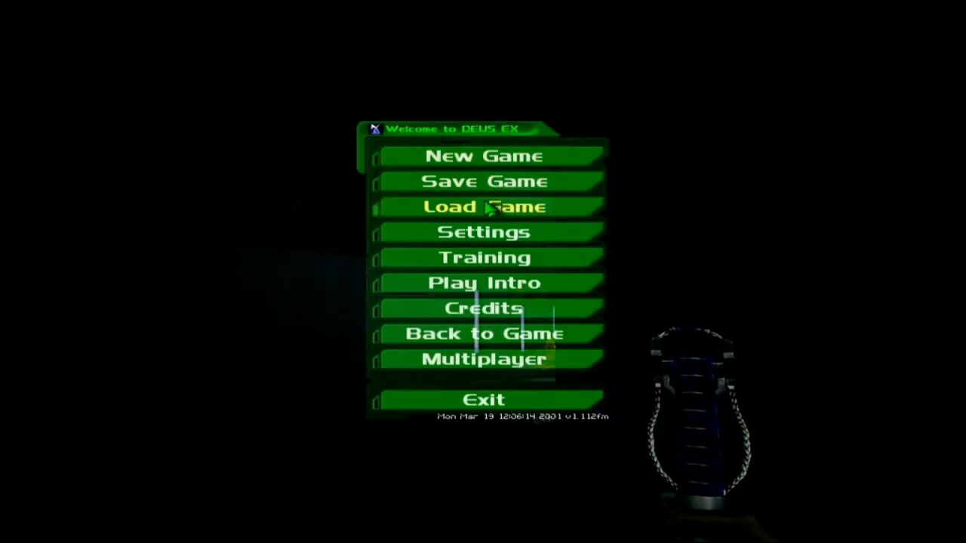
{"action": "left_click", "coordinate": [483, 333]}
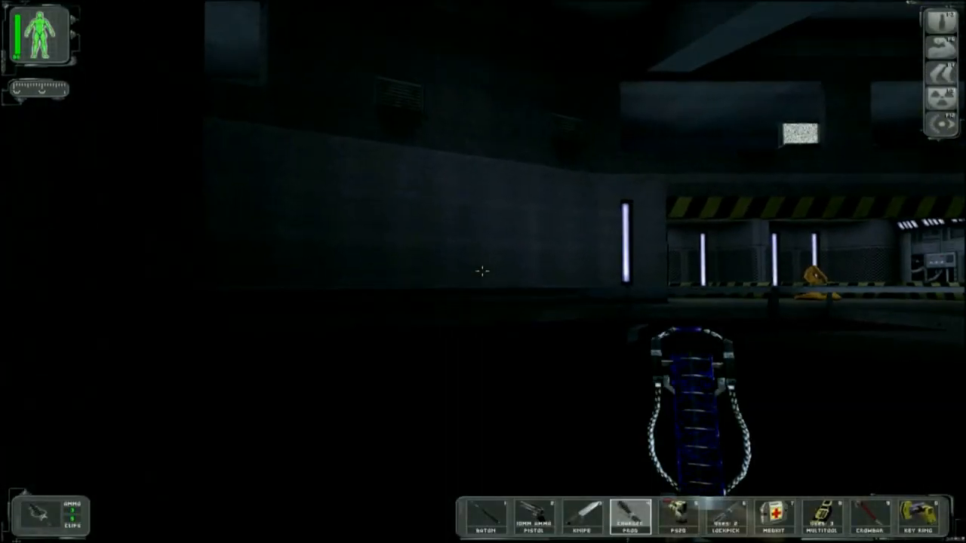